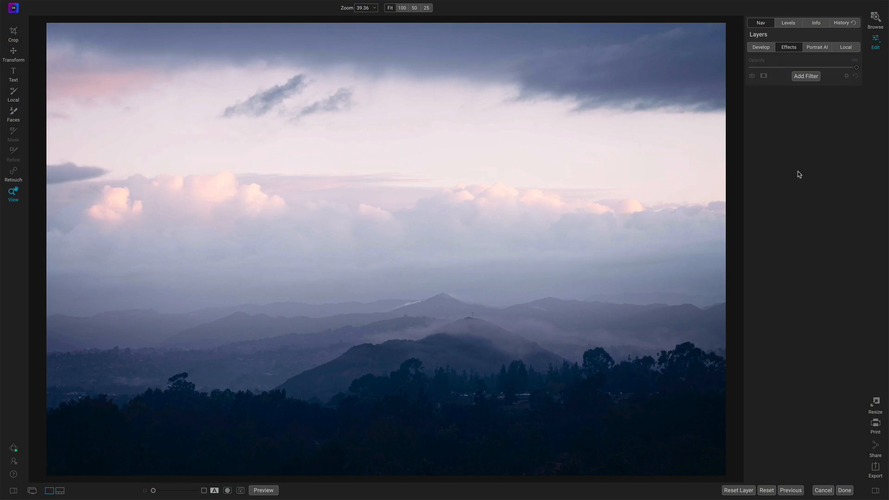
Add the Antique filter to the misty mountain photo from the Filters list
left_click(806, 76)
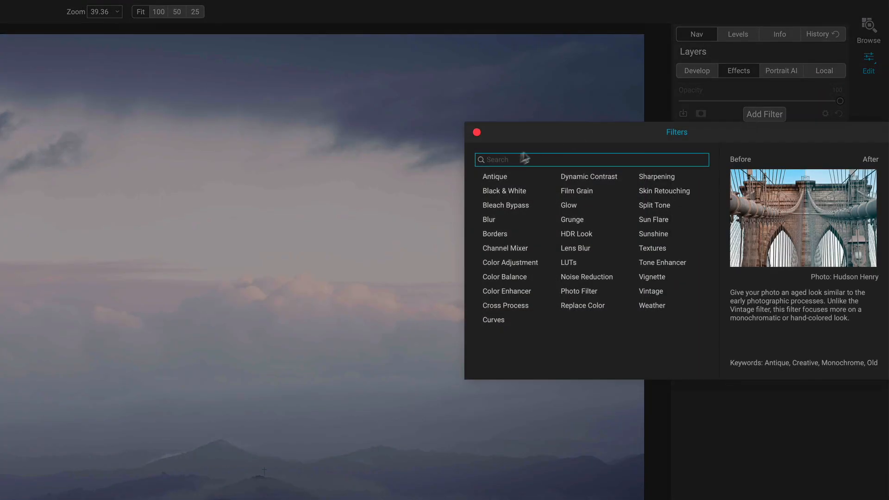
left_click(494, 176)
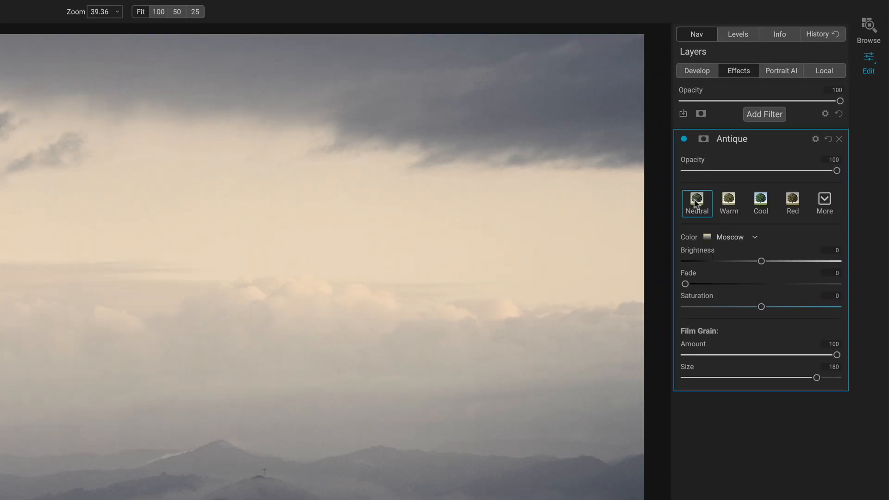
Preview the Neutral and Cool Antique styles, then apply the Red style
left_click(761, 203)
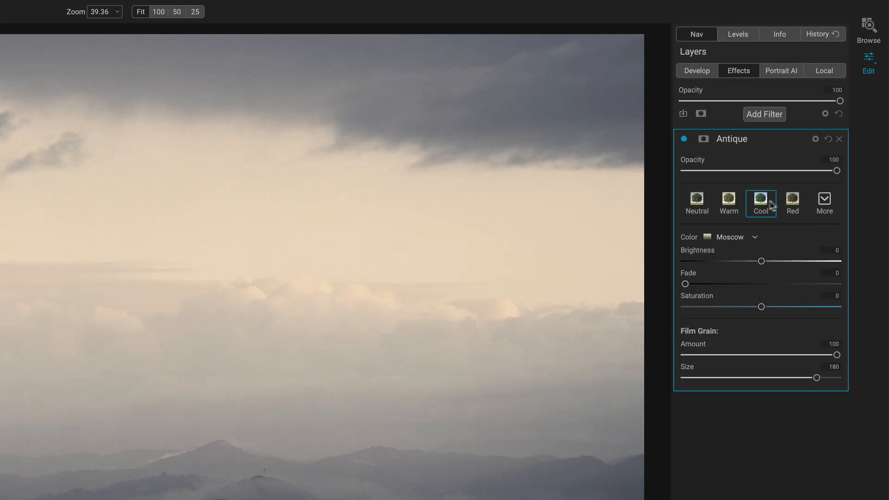
left_click(761, 202)
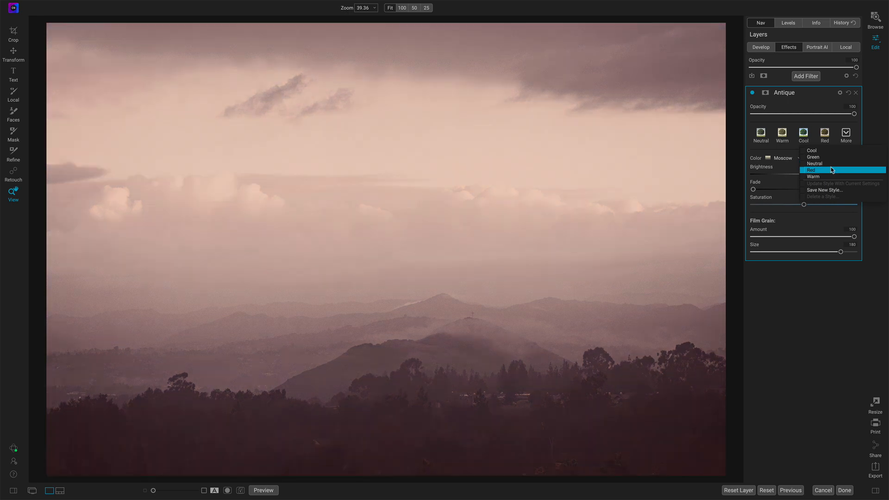
left_click(811, 170)
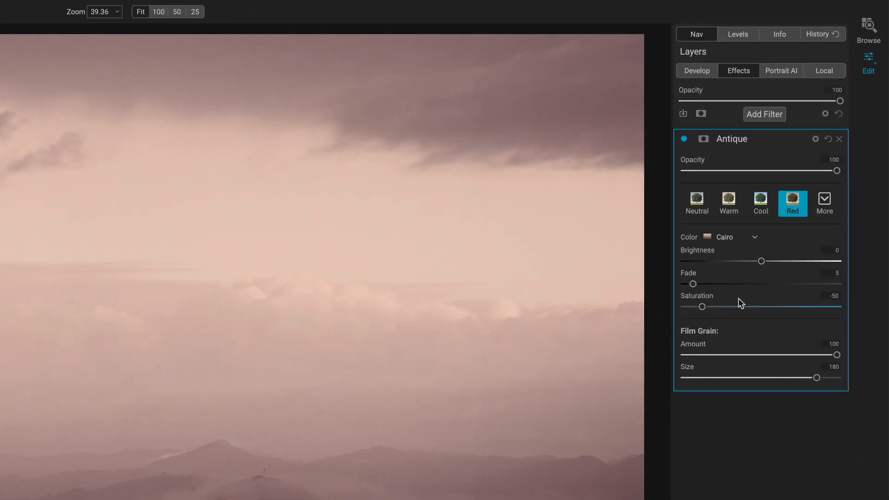
mouse_move(791, 213)
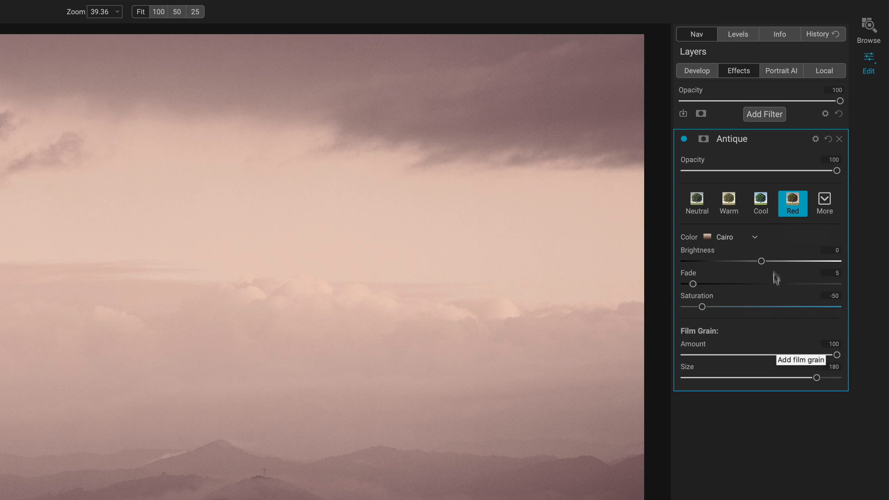
mouse_move(775, 246)
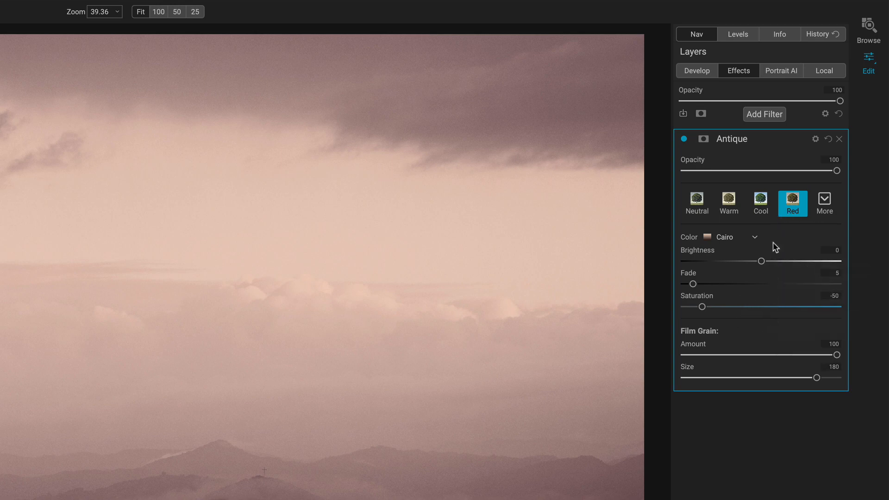
left_click(754, 237)
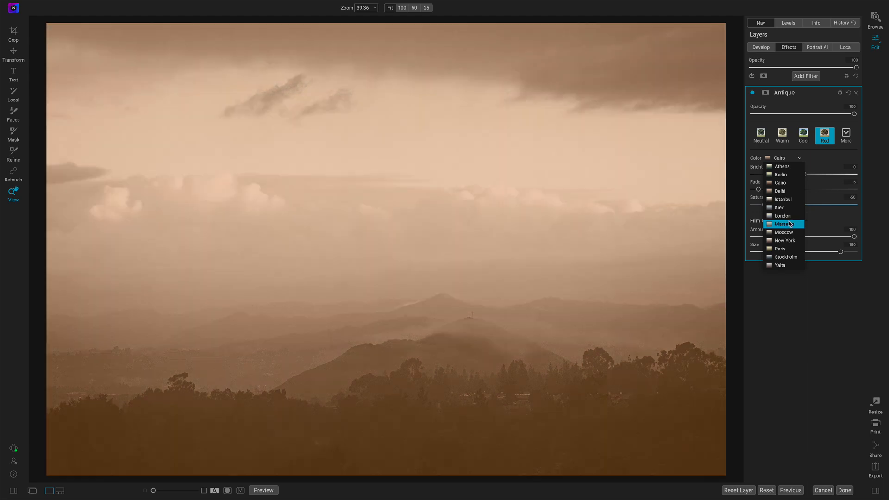
Preview the colour tints and set the Antique tint to Istanbul
left_click(785, 240)
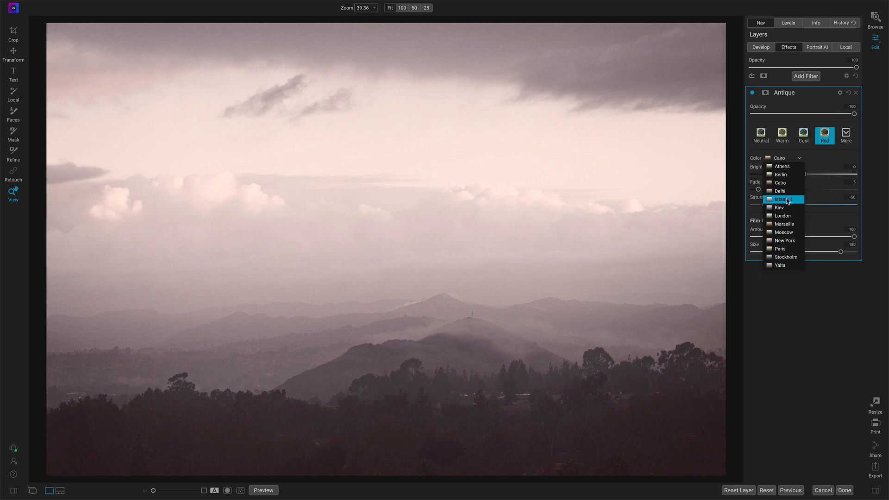
left_click(784, 200)
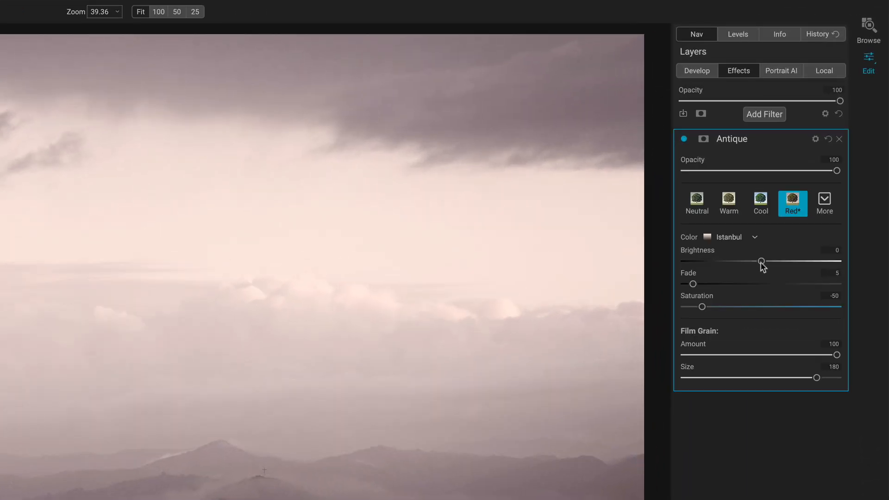
Adjust the Antique Brightness slider back and forth, leaving it at -12
left_click_drag(762, 261, 786, 261)
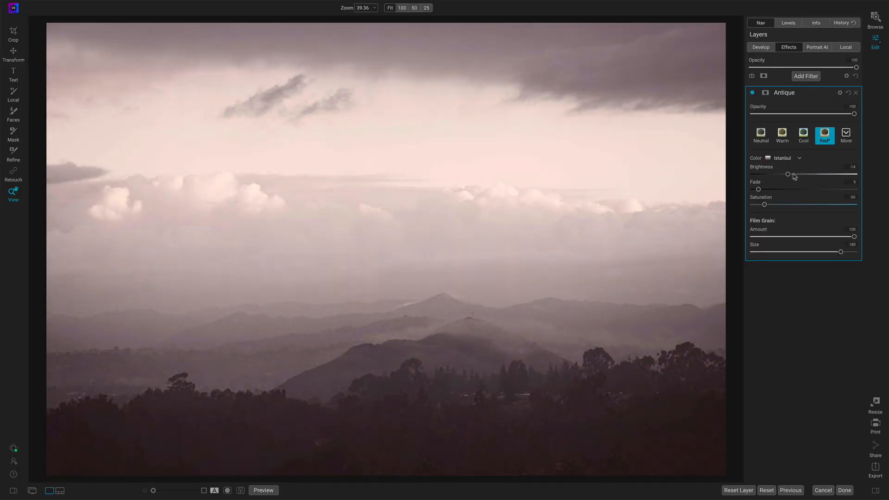
left_click_drag(788, 174, 804, 174)
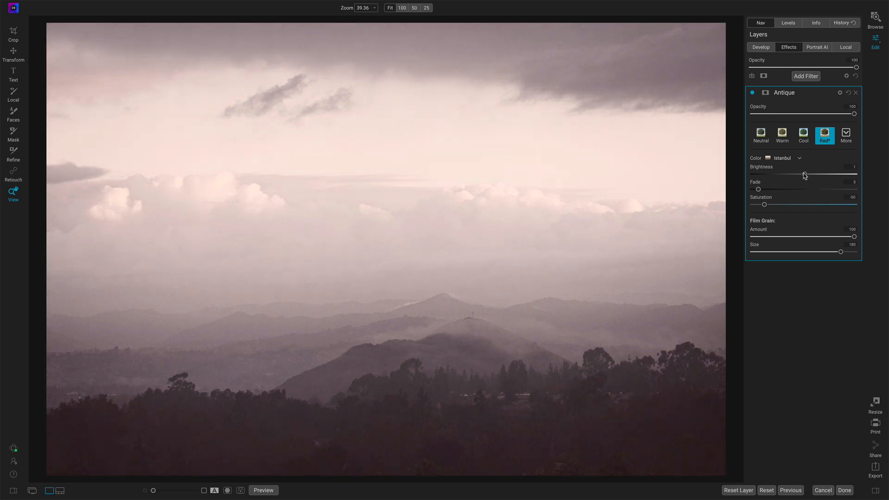
left_click_drag(804, 174, 766, 174)
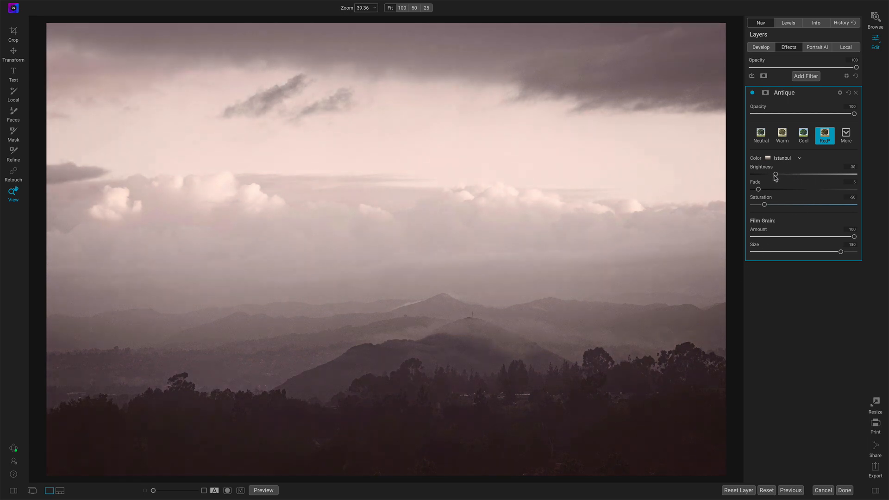
left_click_drag(775, 174, 778, 175)
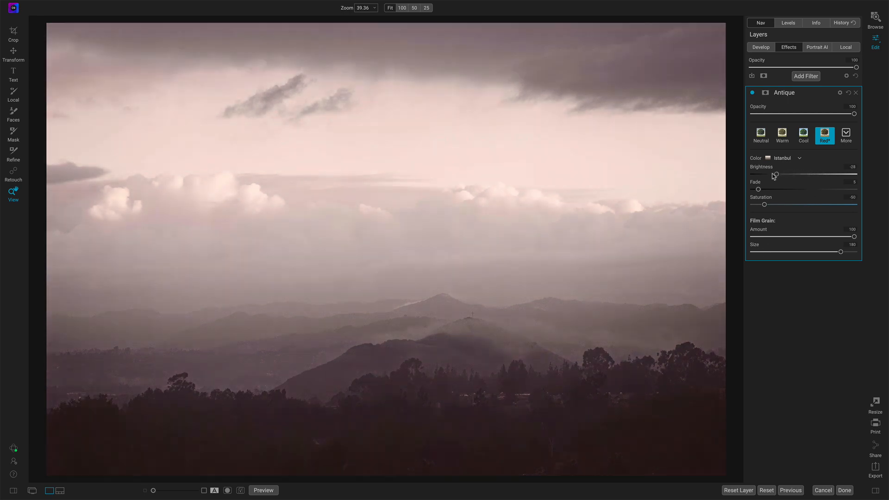
left_click_drag(773, 174, 790, 174)
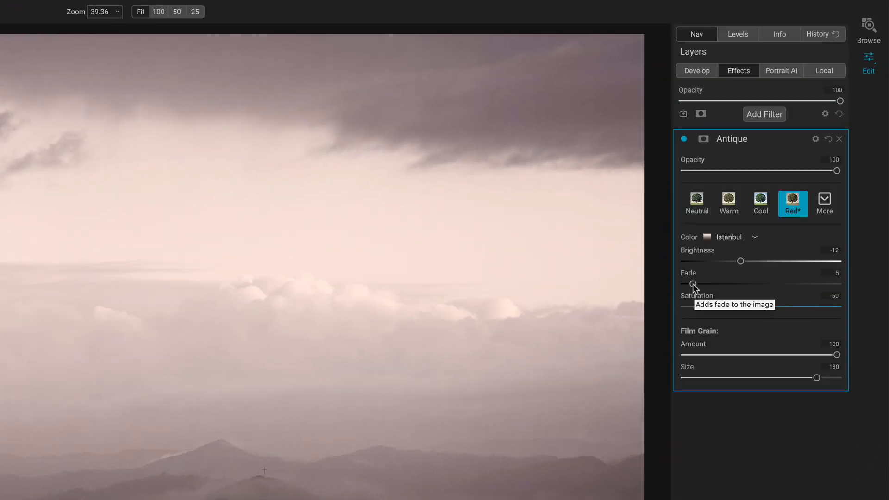
Push the Antique Fade up to about 29, then bring it down to 7
left_click_drag(693, 285, 712, 285)
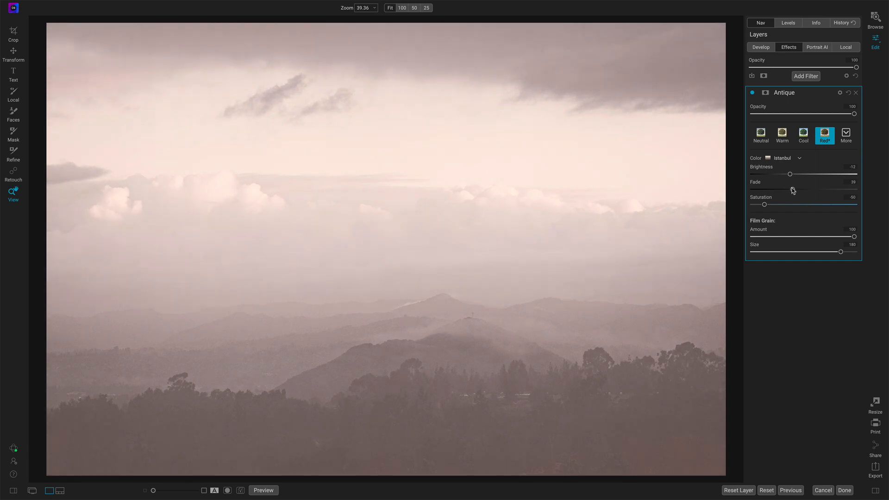
left_click_drag(795, 189, 765, 190)
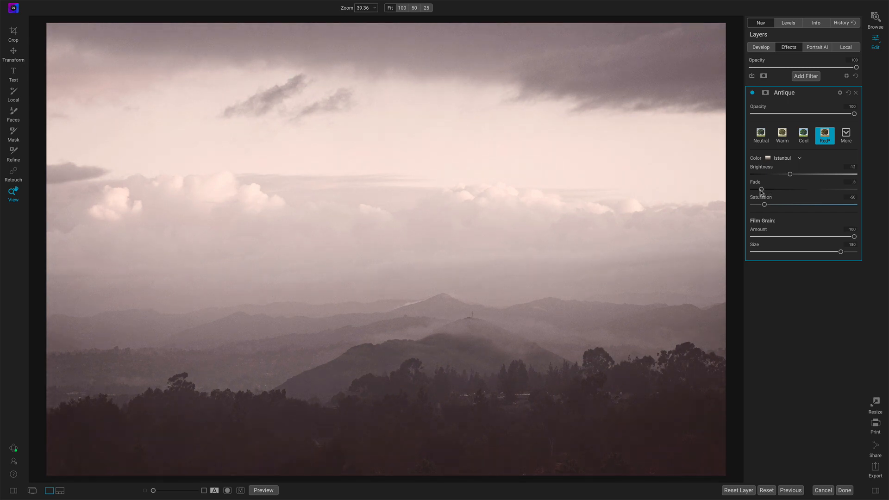
left_click_drag(762, 190, 759, 189)
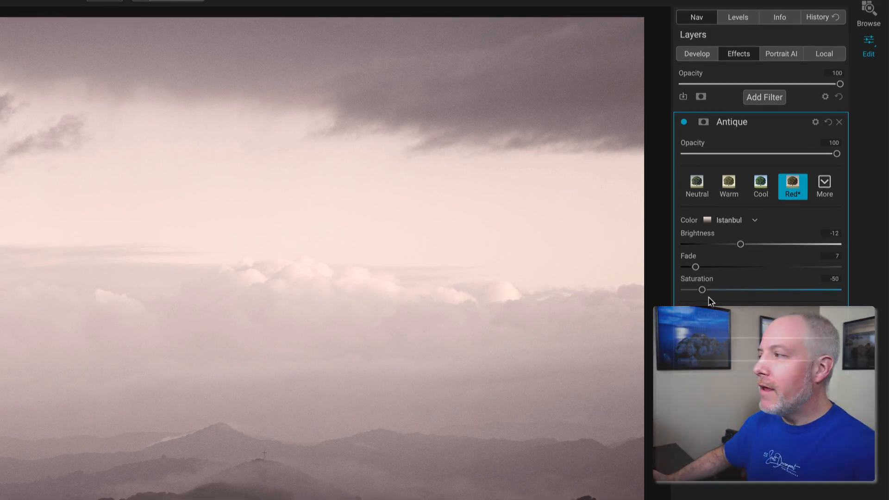
Swing the Antique Saturation high and low, finally settling it at -30
left_click_drag(687, 289, 722, 308)
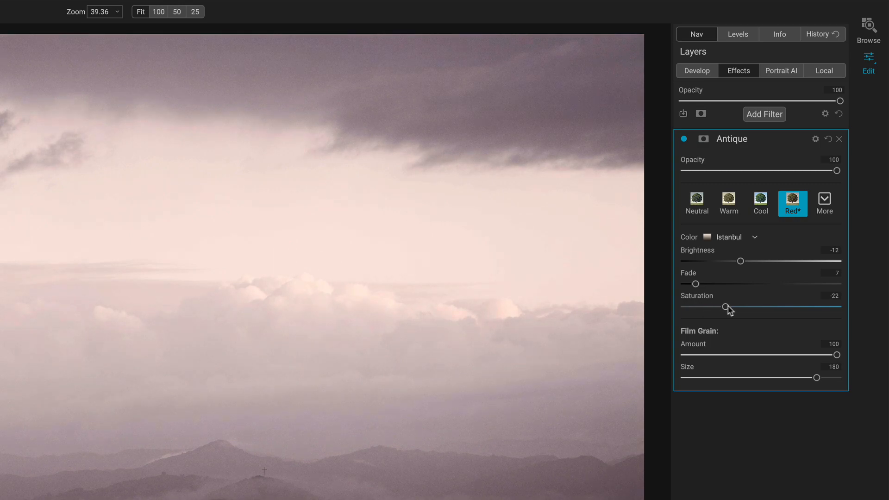
left_click_drag(719, 308, 841, 205)
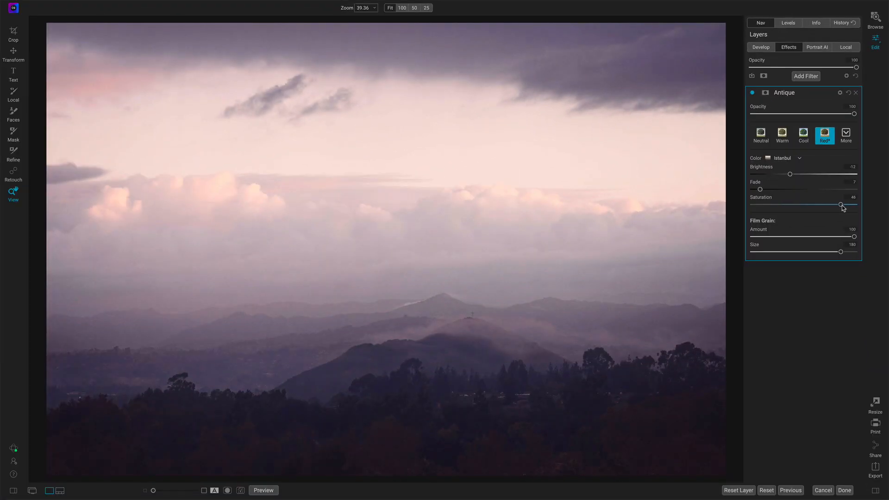
left_click_drag(841, 205, 851, 204)
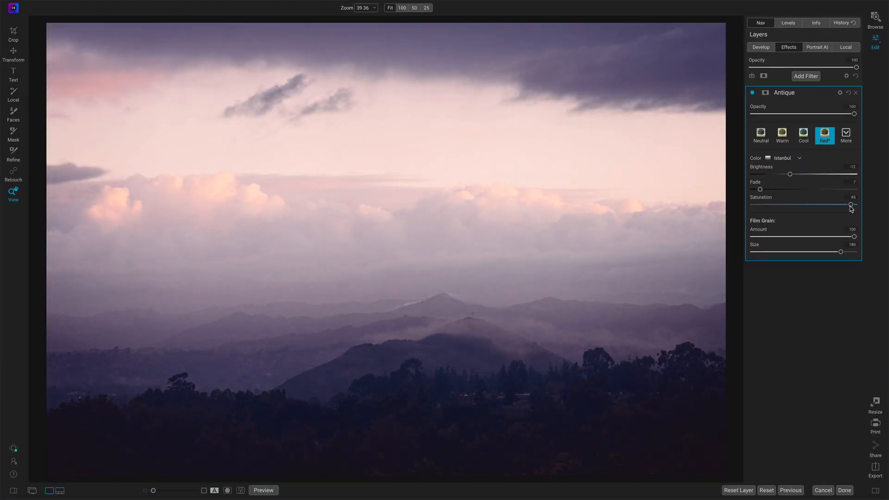
left_click_drag(851, 204, 849, 204)
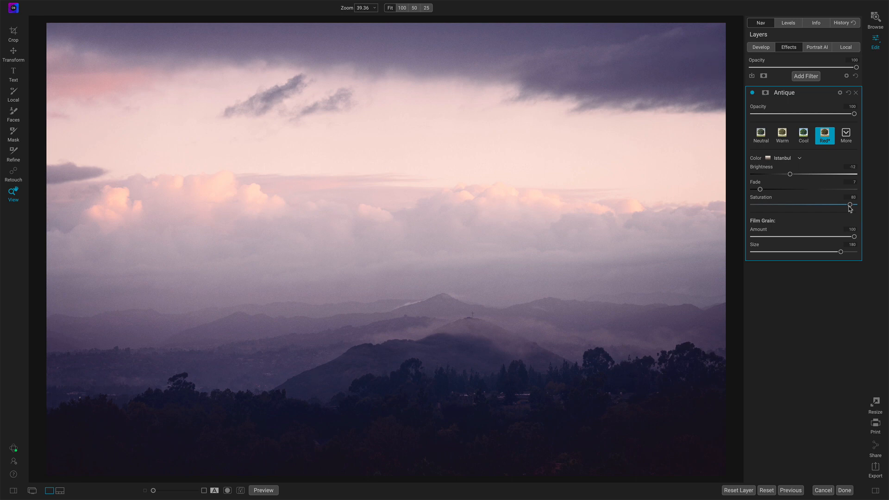
left_click_drag(849, 204, 826, 205)
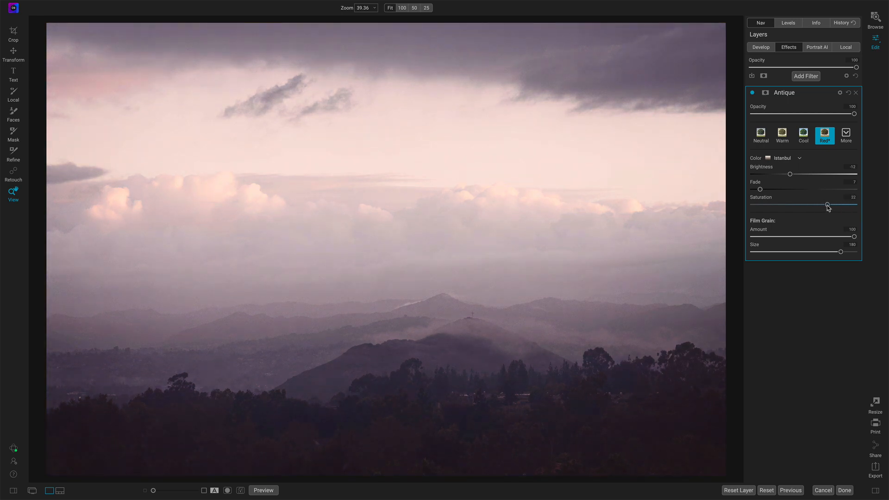
left_click_drag(827, 207, 761, 207)
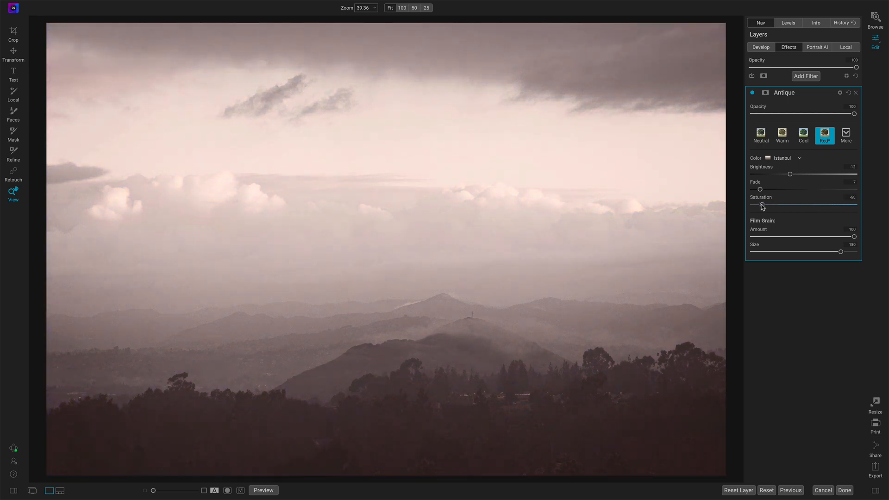
left_click_drag(762, 206, 768, 205)
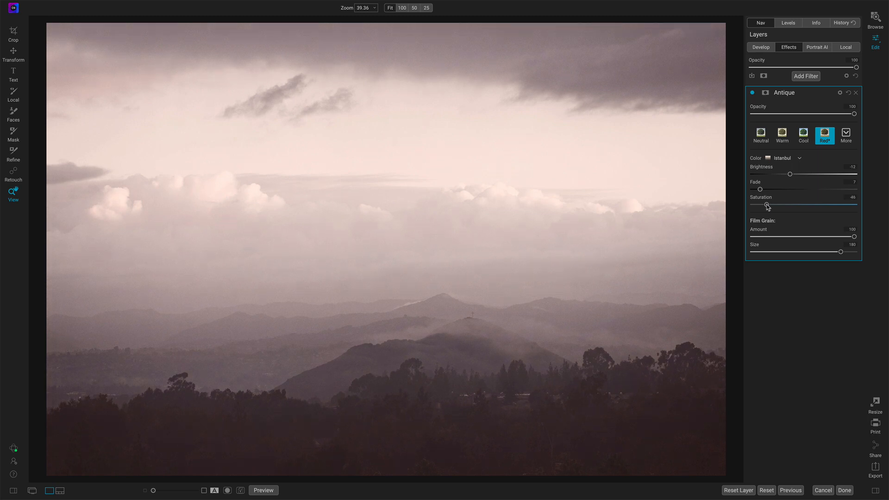
left_click_drag(767, 206, 781, 205)
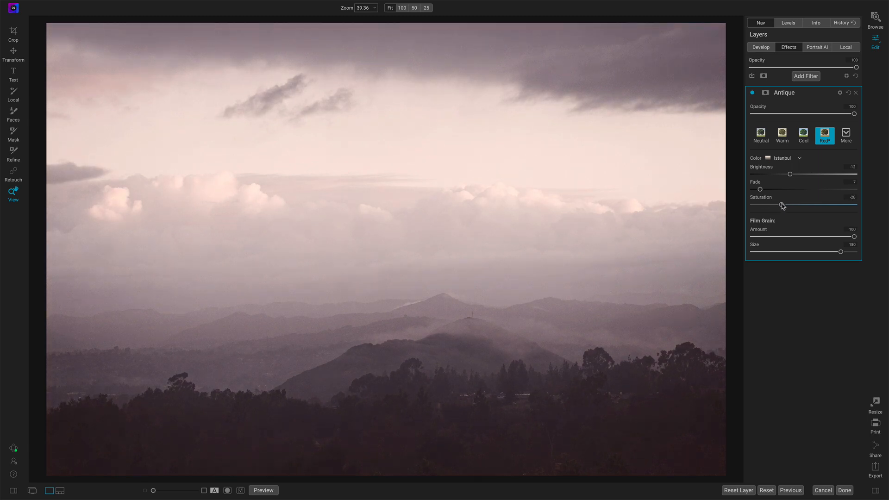
left_click_drag(781, 206, 770, 207)
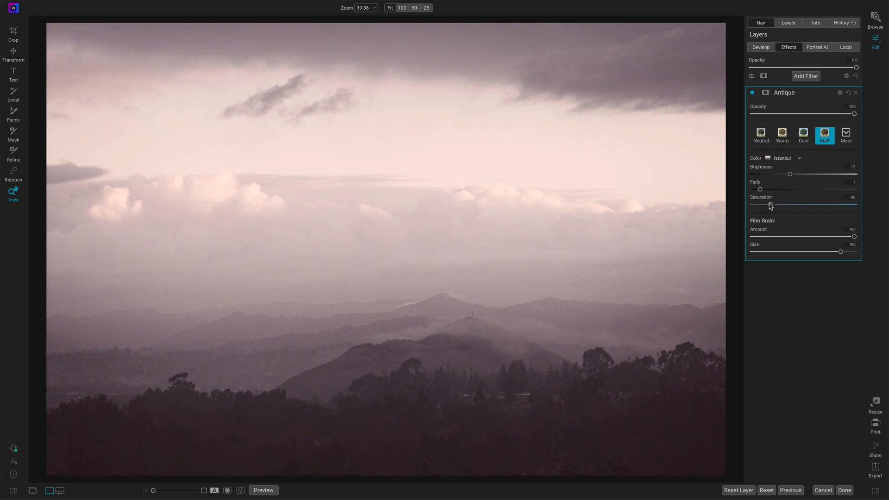
left_click_drag(770, 206, 794, 206)
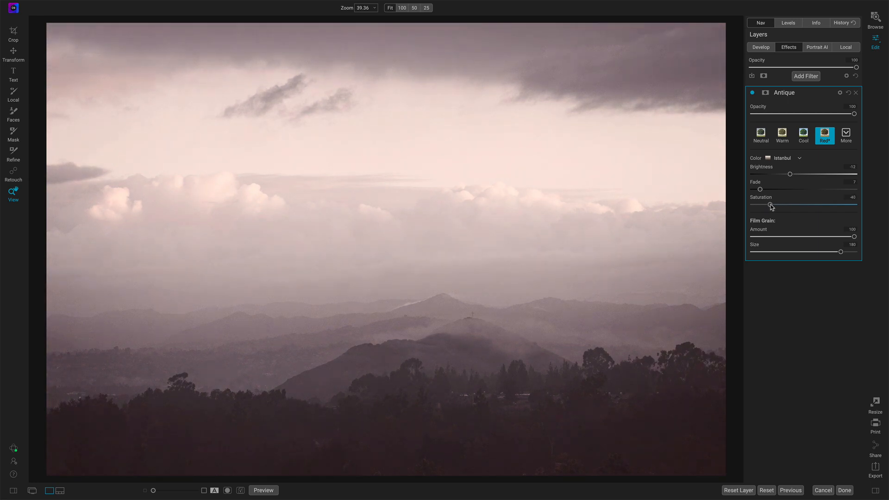
left_click_drag(770, 205, 776, 205)
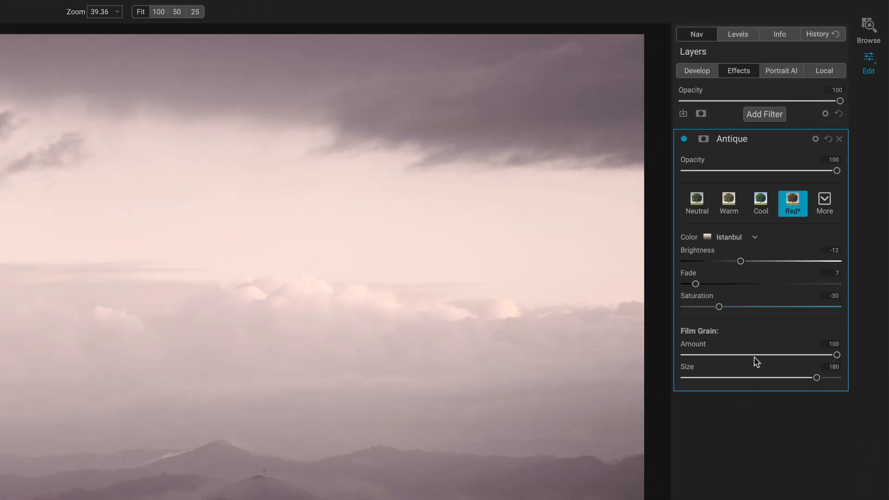
mouse_move(757, 394)
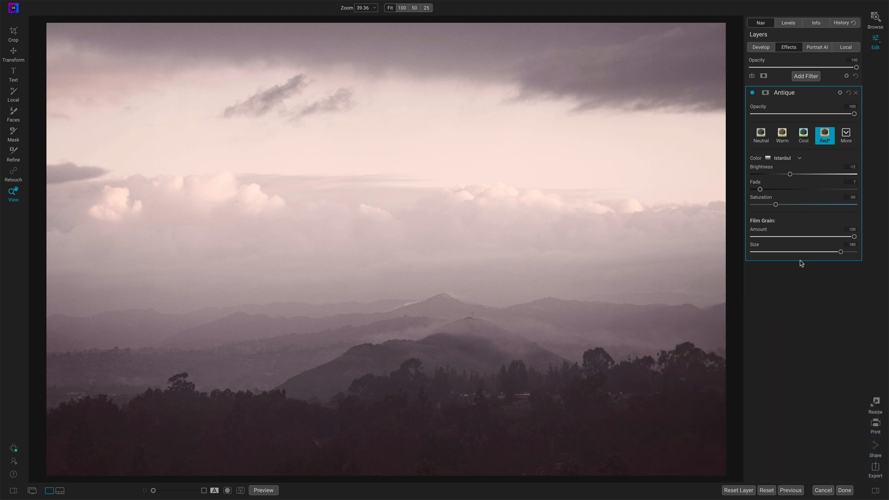
mouse_move(785, 240)
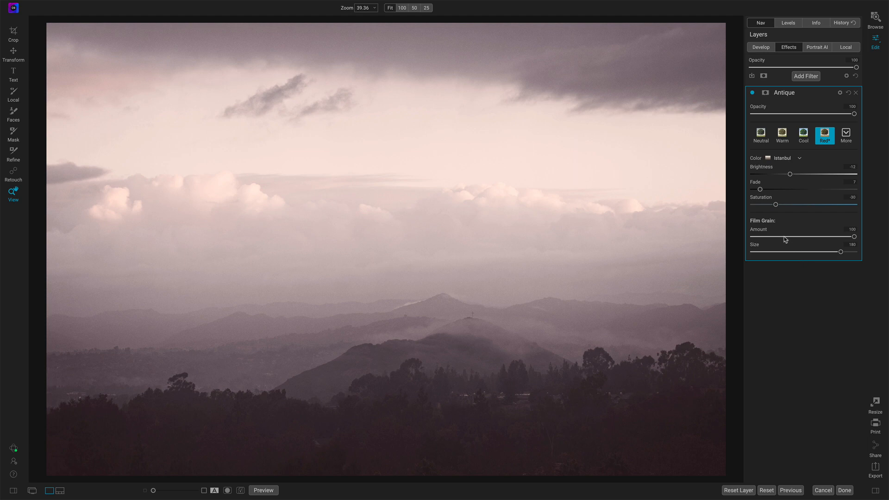
Lower the Antique film grain amount from 100 to 31
left_click_drag(851, 237, 784, 237)
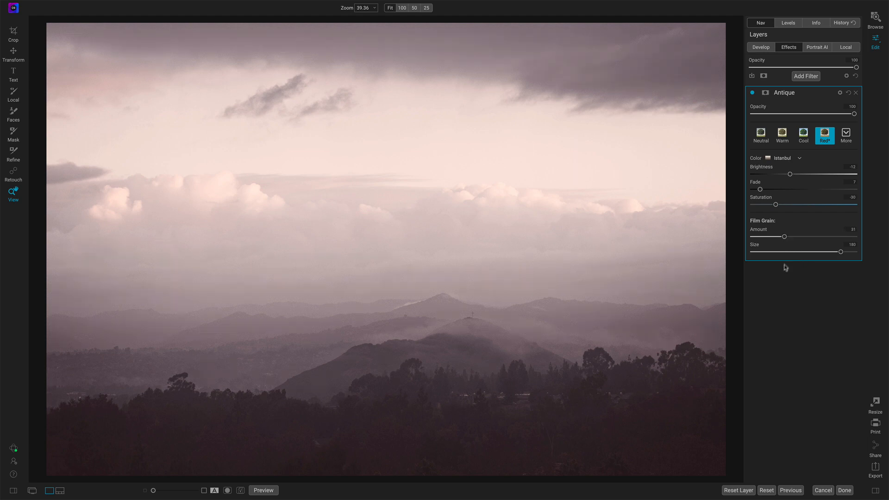
left_click_drag(850, 251, 817, 251)
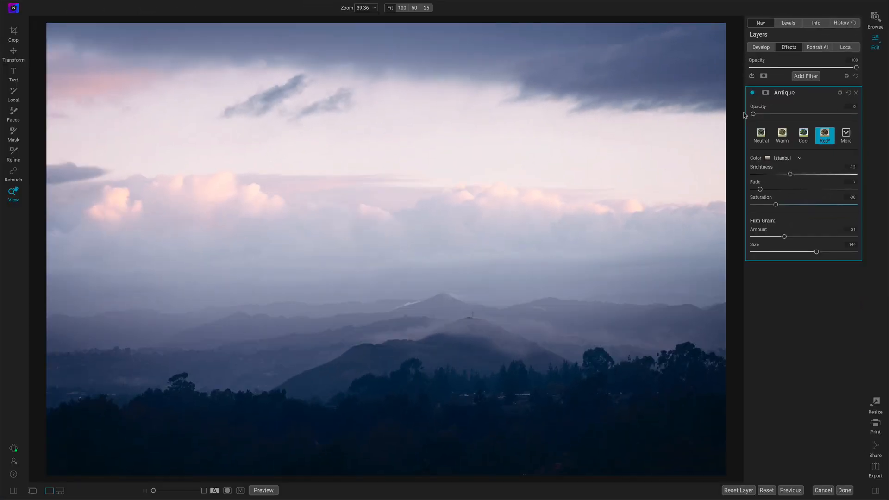
Raise the Antique filter opacity from 0 through about 70 to 82
left_click_drag(753, 114, 784, 113)
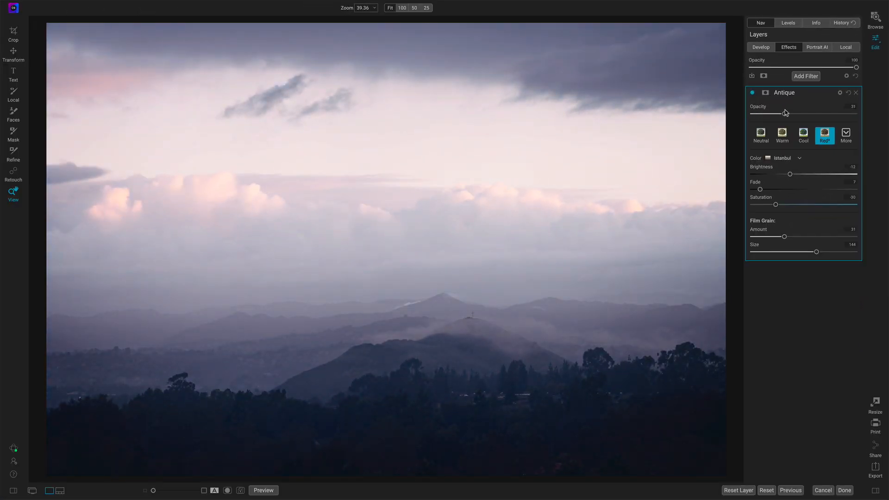
left_click_drag(785, 112, 809, 112)
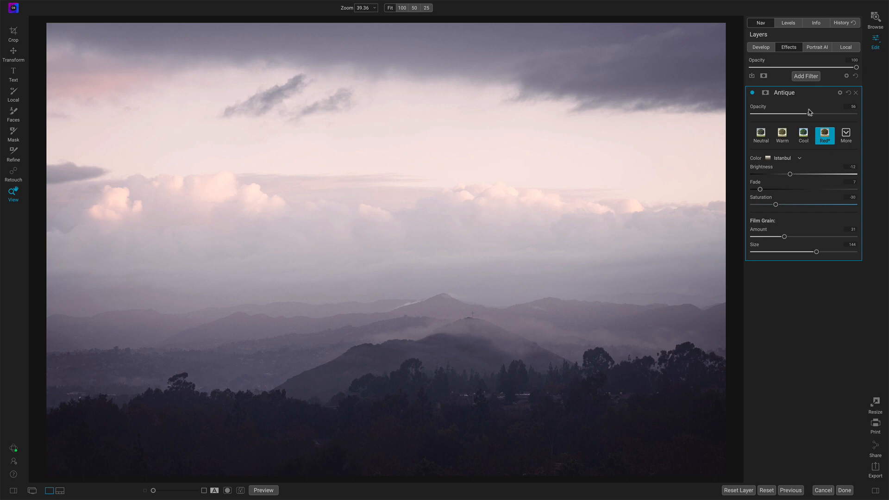
left_click_drag(809, 116, 824, 115)
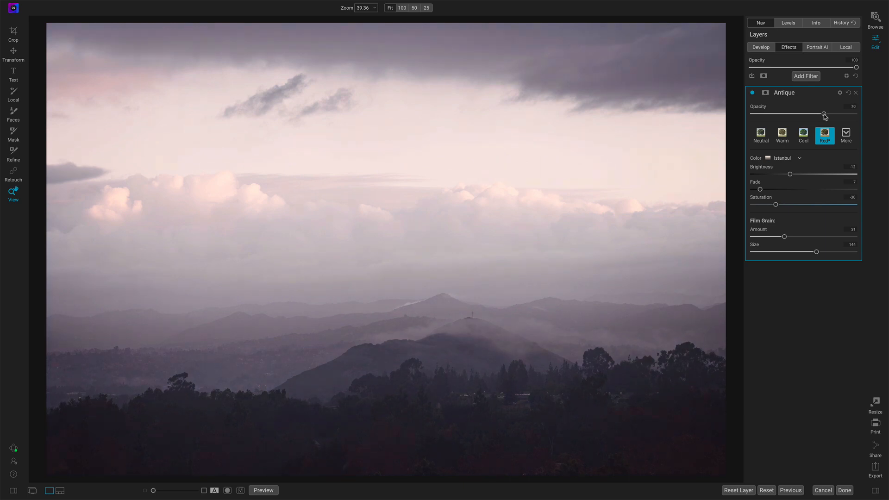
left_click_drag(823, 114, 830, 115)
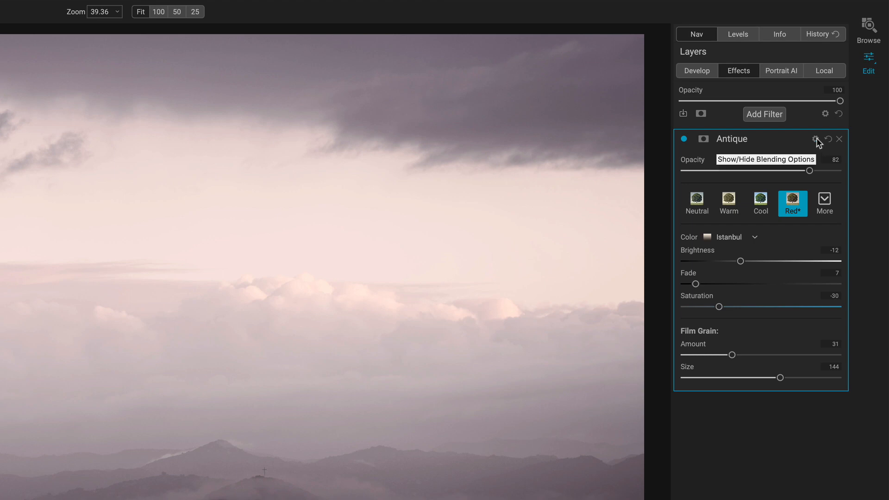
Show the filter's Blending Options and set Highlights to 9 and Shadows to 20
left_click(815, 138)
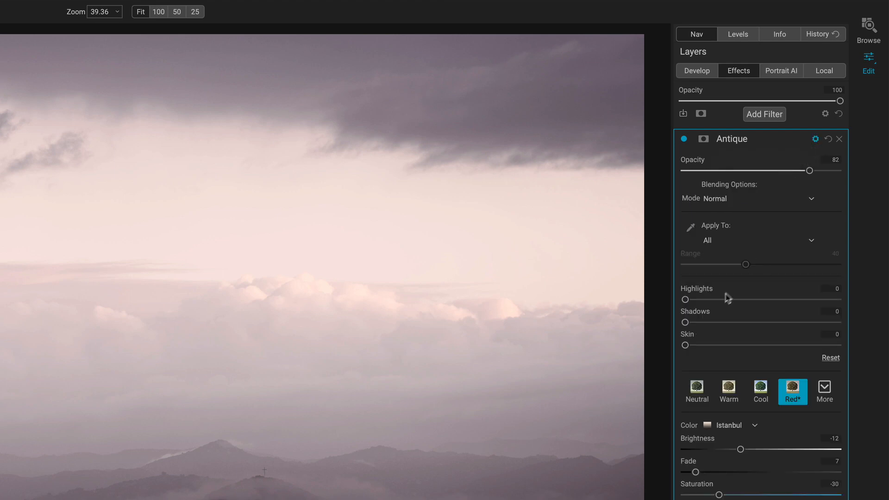
mouse_move(723, 344)
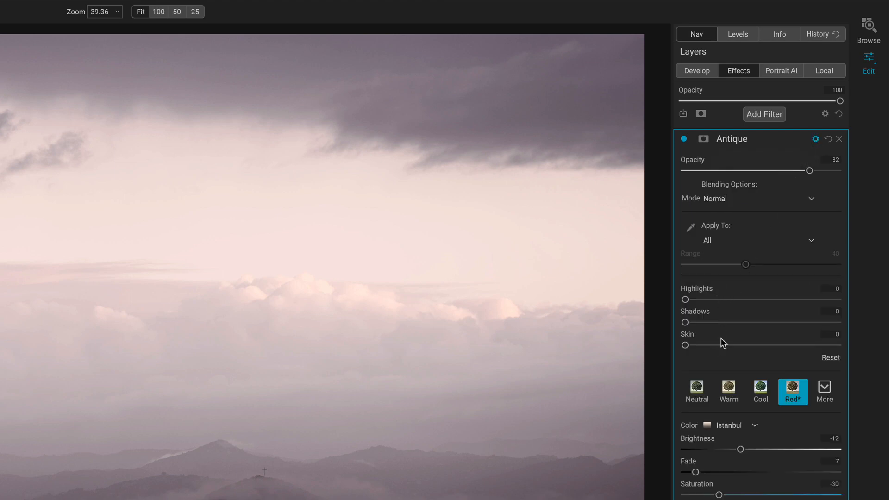
mouse_move(685, 299)
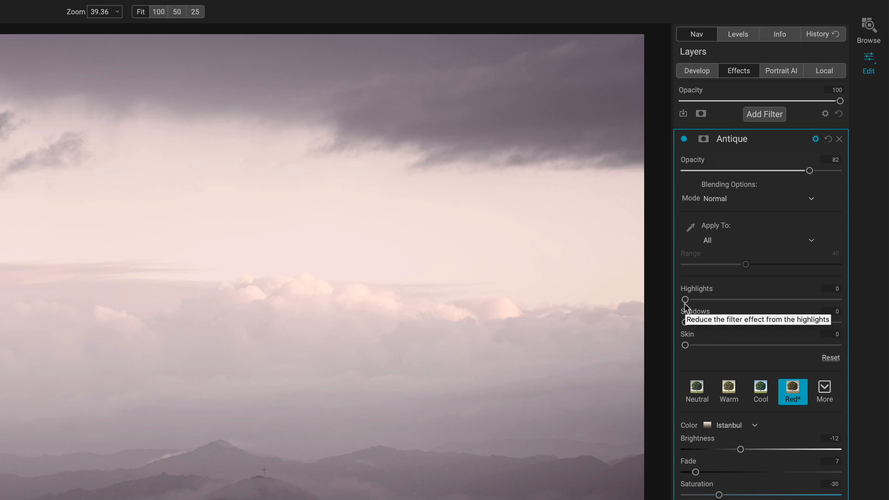
left_click_drag(685, 299, 699, 300)
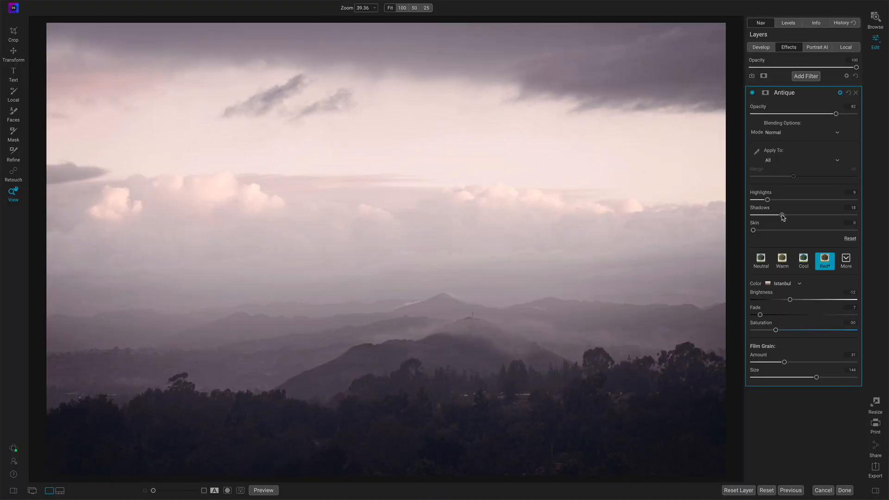
left_click_drag(782, 216, 785, 215)
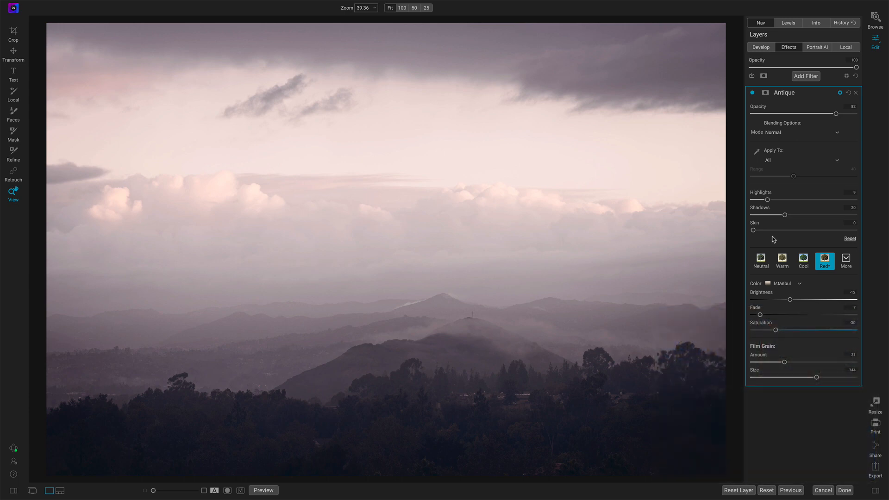
mouse_move(768, 234)
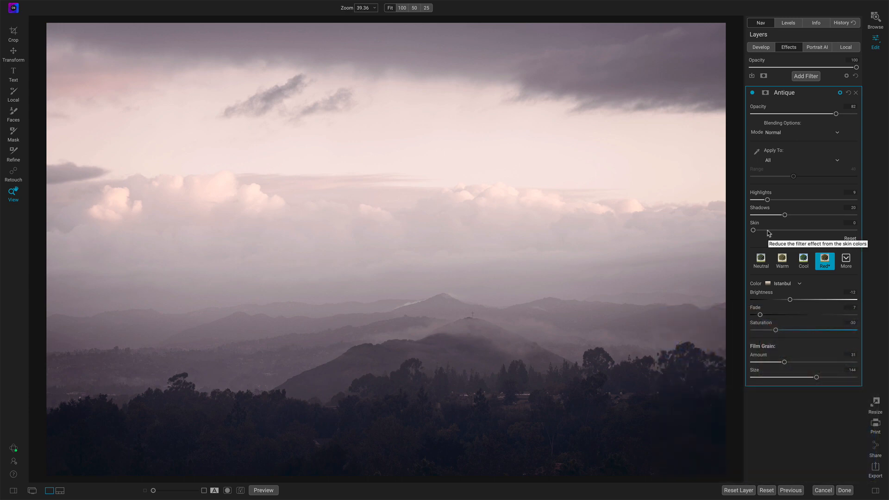